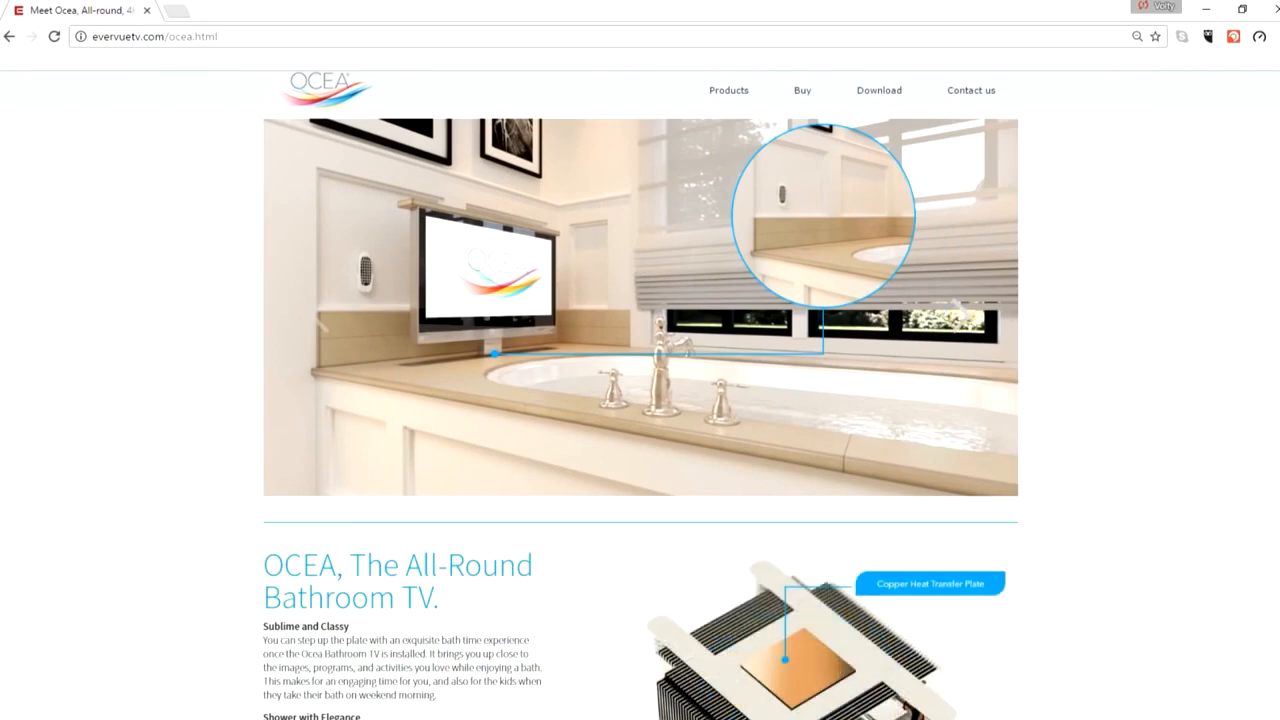
scroll(down, 3)
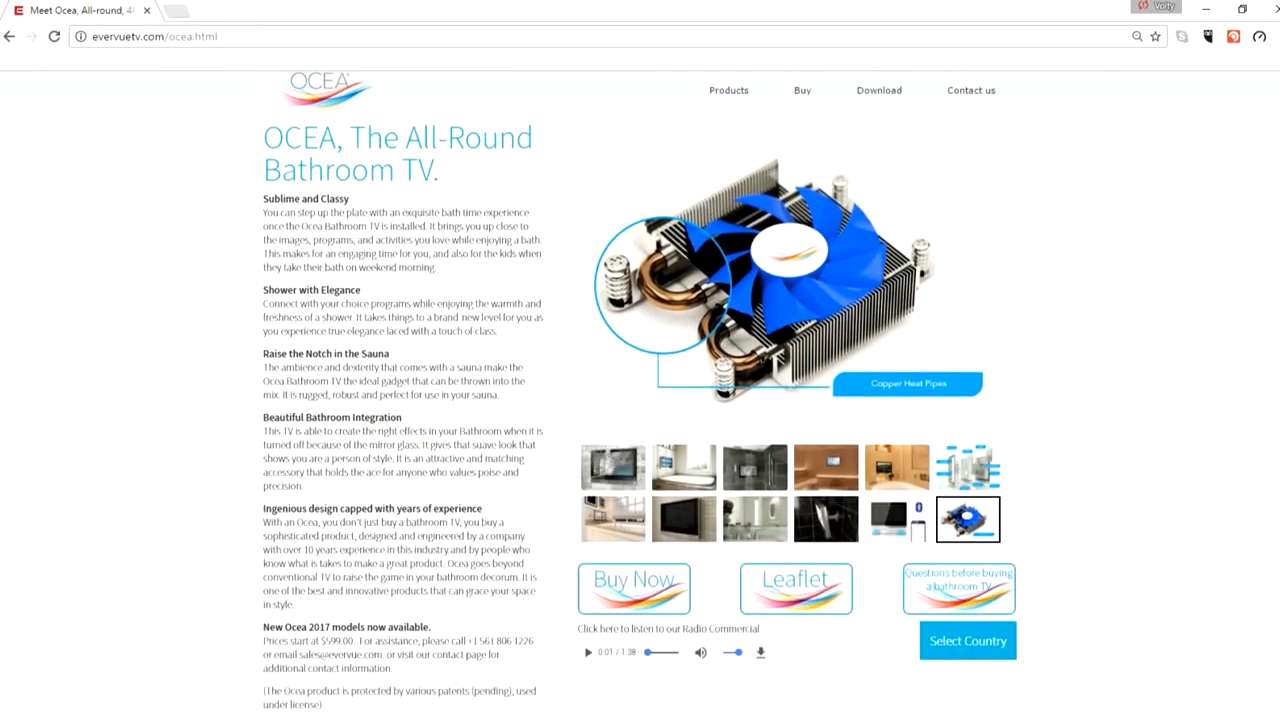